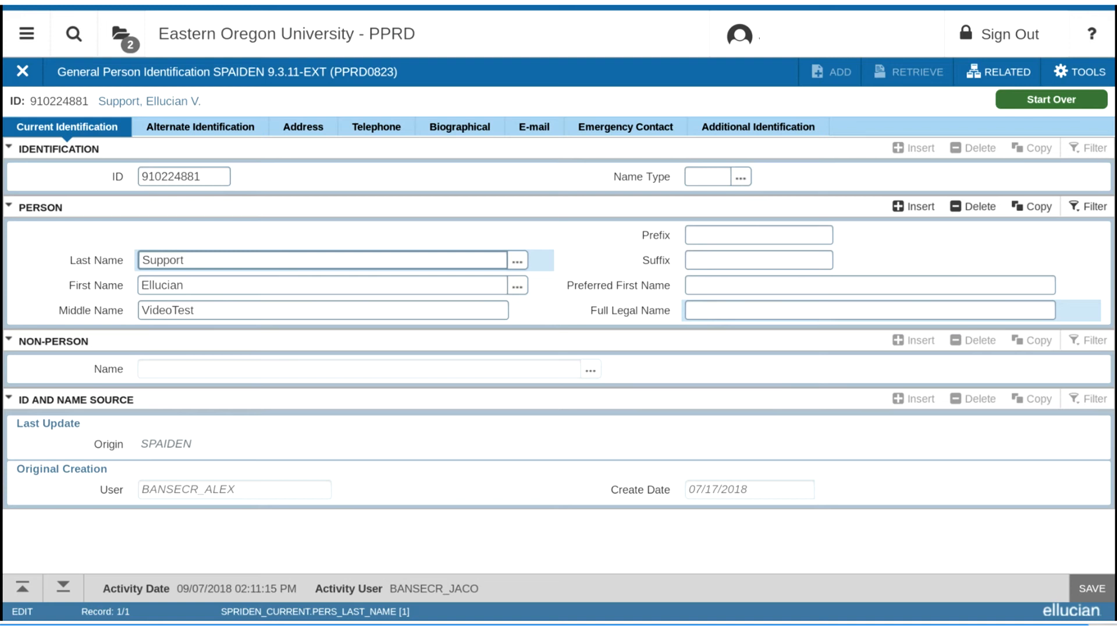
- Start Over to release the Support, Ellucian V. record and return to the empty ID key block
left_click(1051, 99)
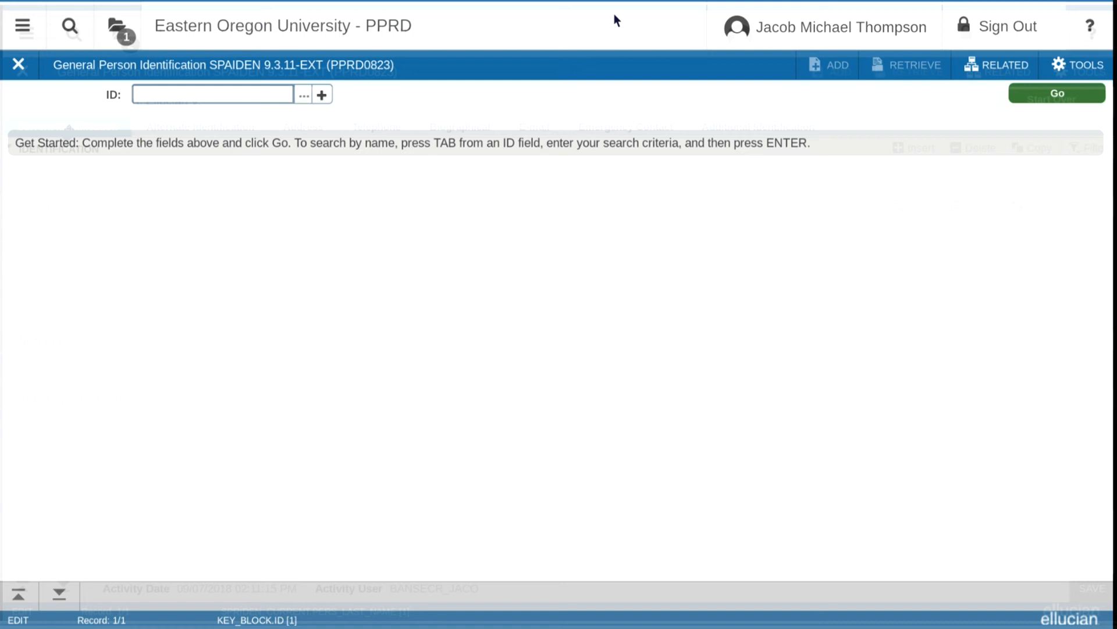
left_click(1056, 93)
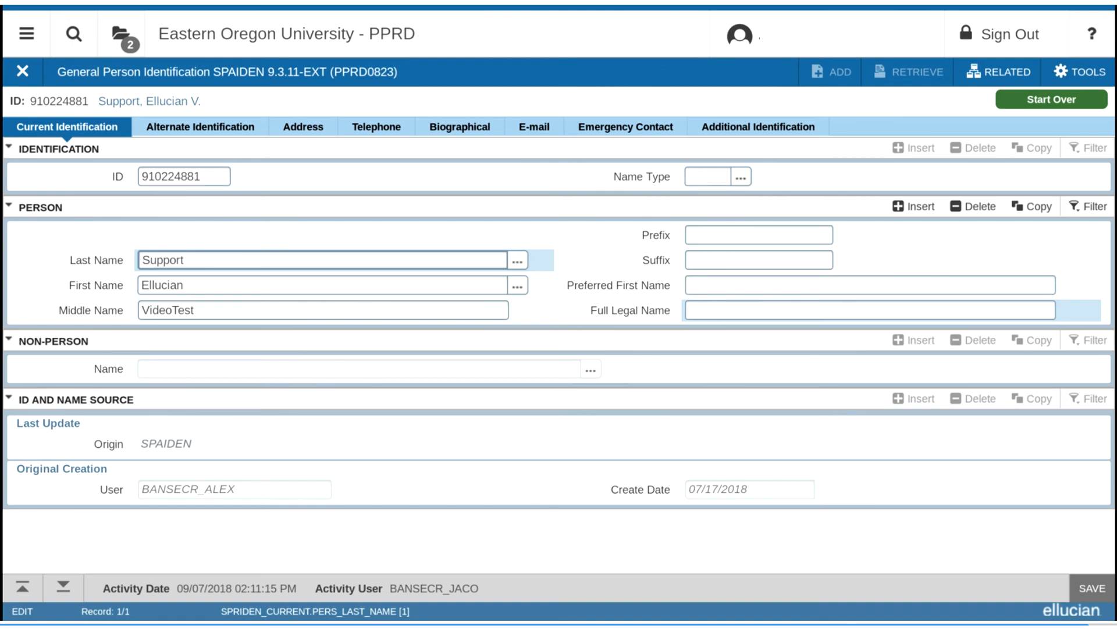
left_click(63, 587)
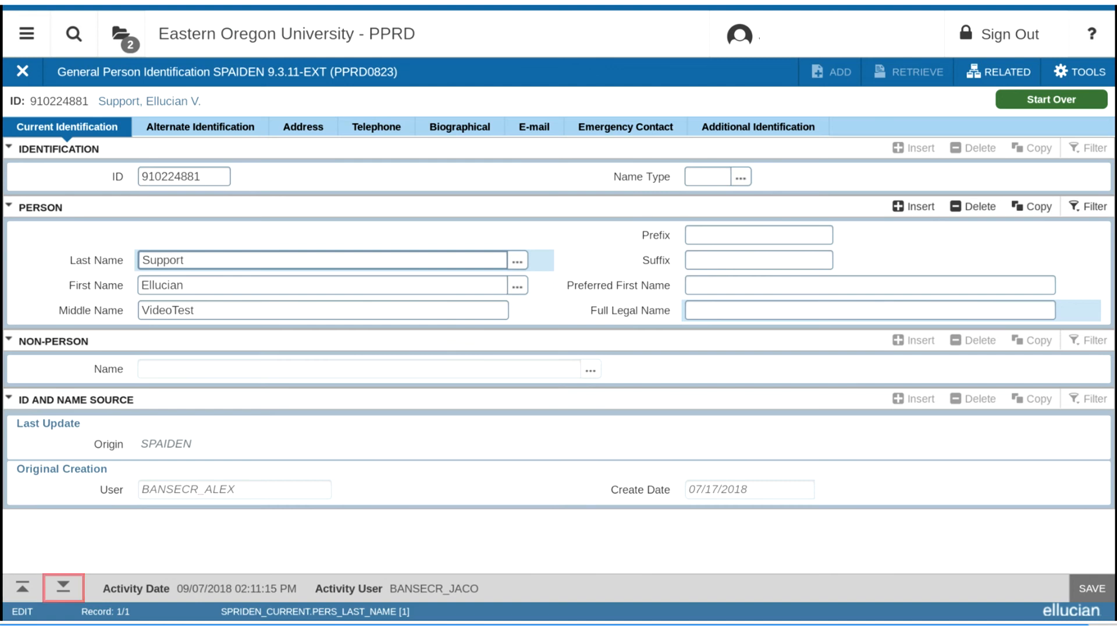